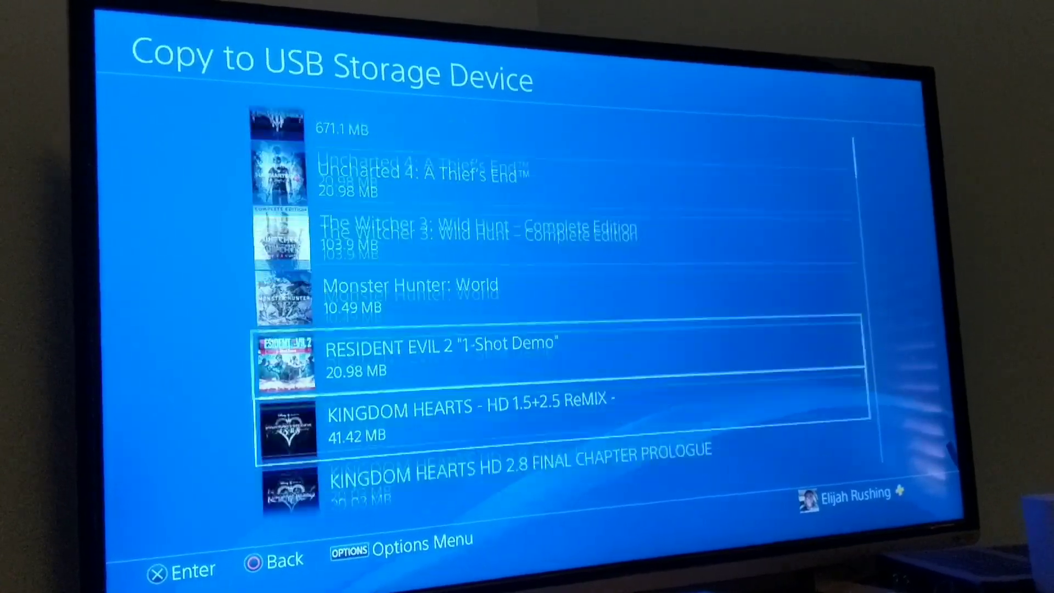
- Scroll through the PS4 copy-to-USB save list before moving the drive to the PC
{"action": "scroll", "scroll_direction": "down", "scroll_amount": 3}
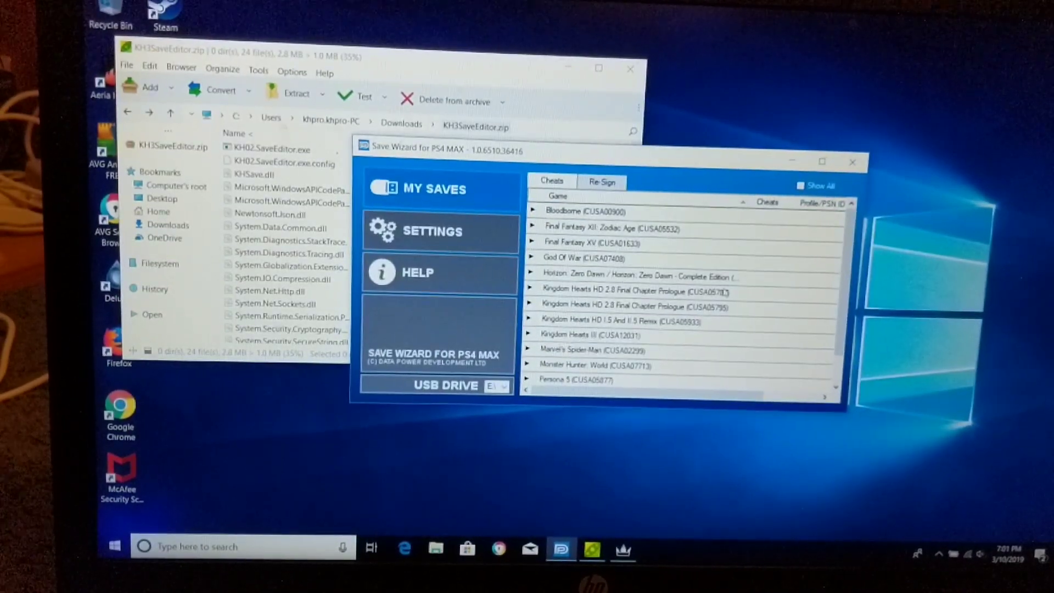
- Expand Persona 5 to reveal DATA01 and DATA02, then bring up DATA02's editing-mode menu
{"action": "scroll", "scroll_direction": "down", "scroll_amount": 3}
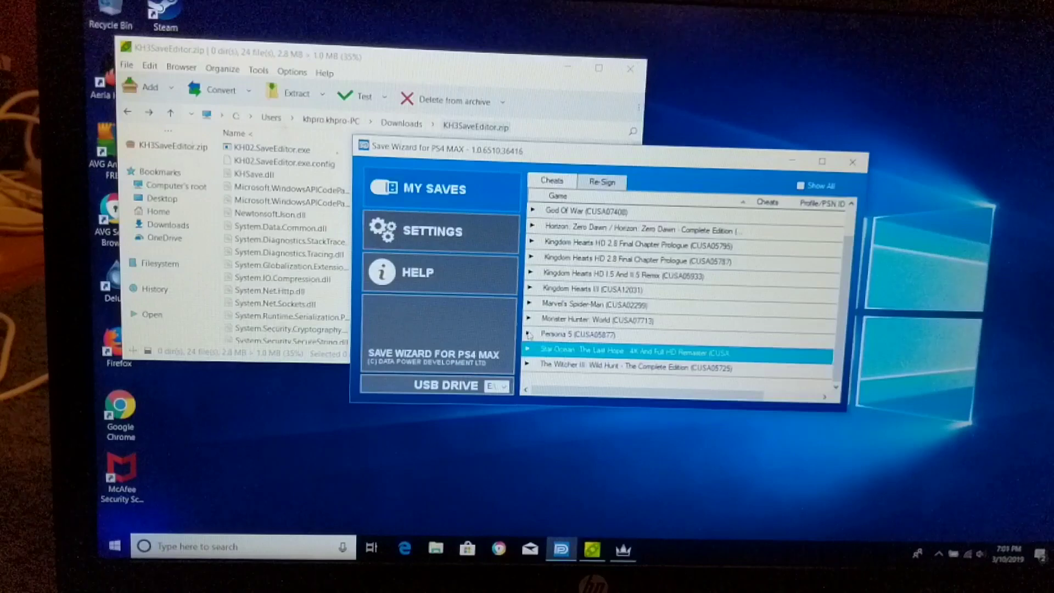
{"action": "left_click", "coordinate": [529, 334]}
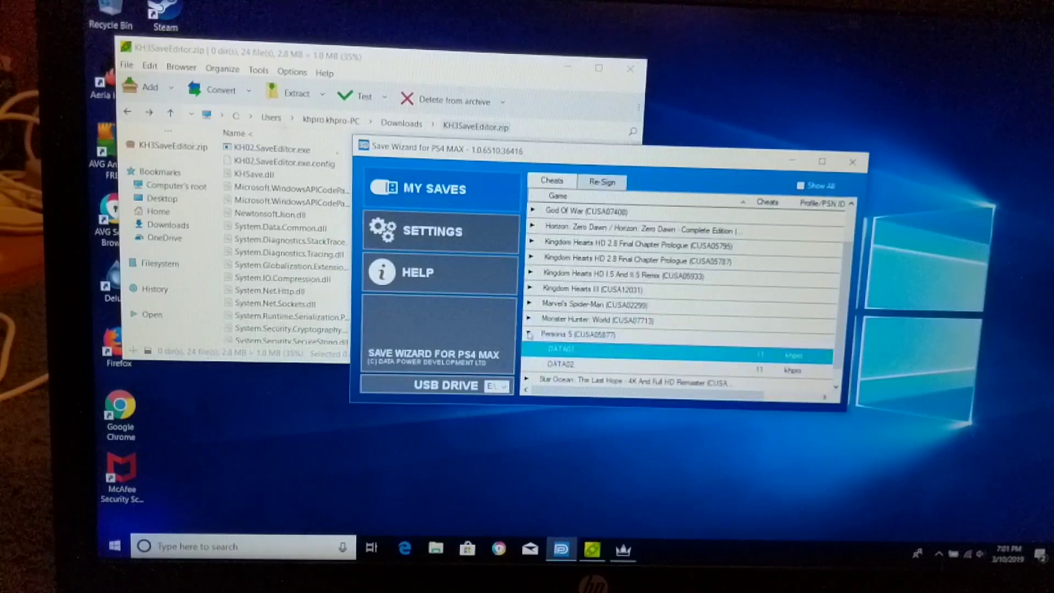
{"action": "left_click", "coordinate": [572, 364]}
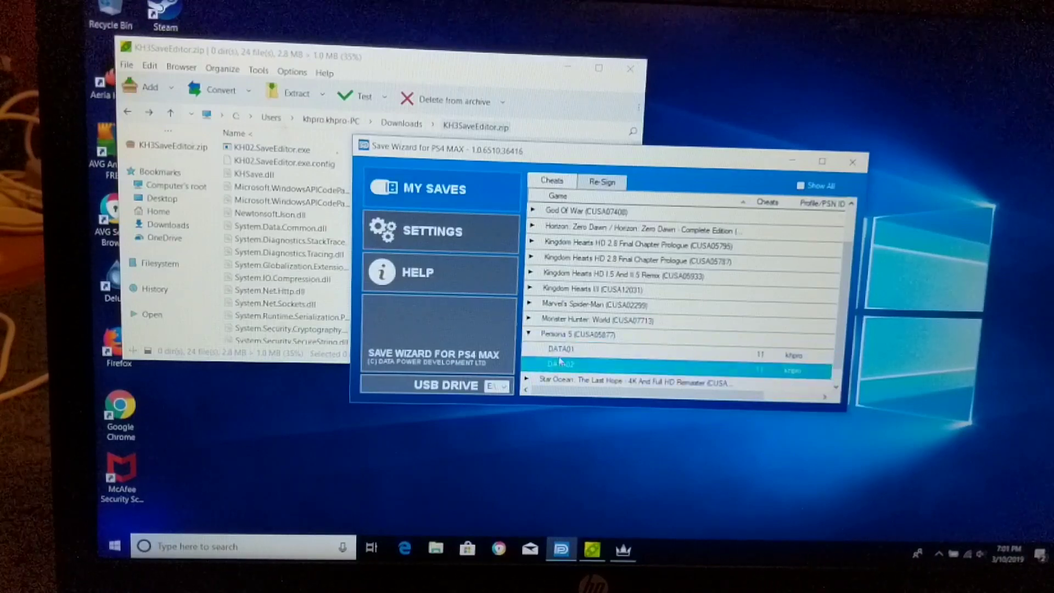
{"action": "left_click", "coordinate": [560, 350]}
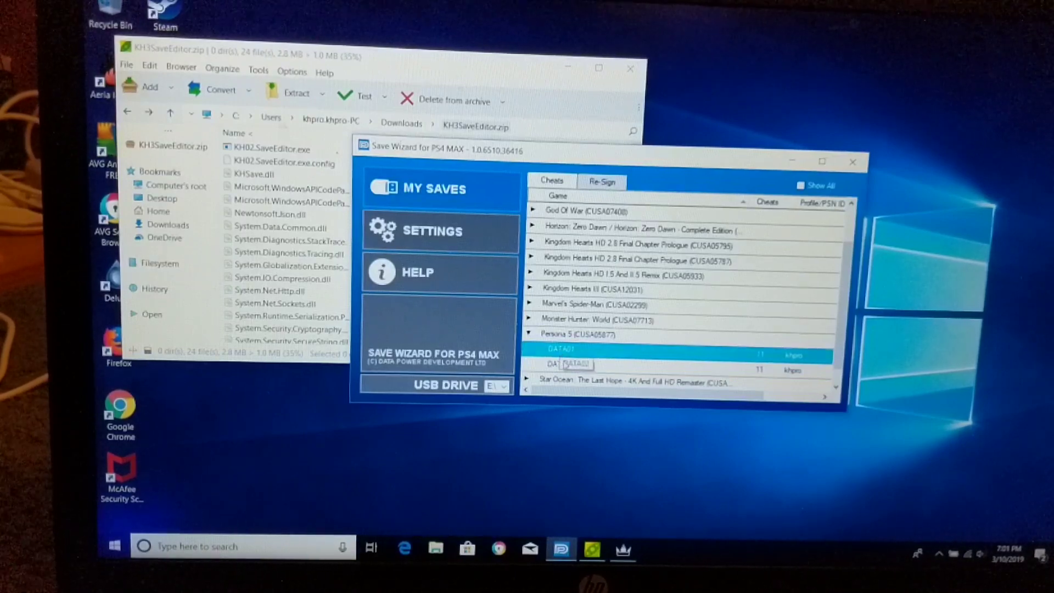
{"action": "left_click", "coordinate": [559, 365]}
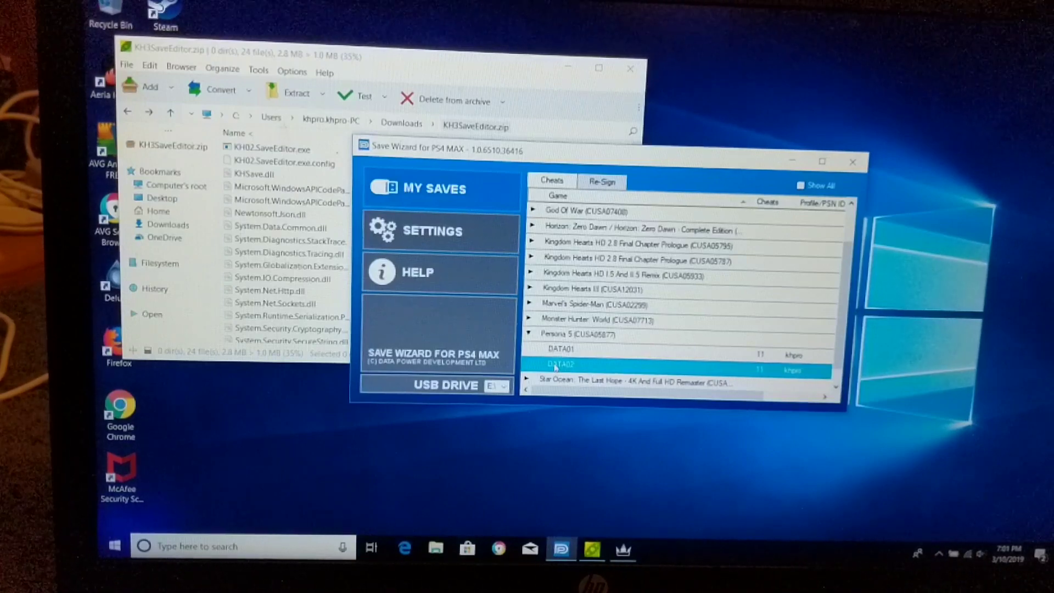
{"action": "right_click", "coordinate": [560, 363]}
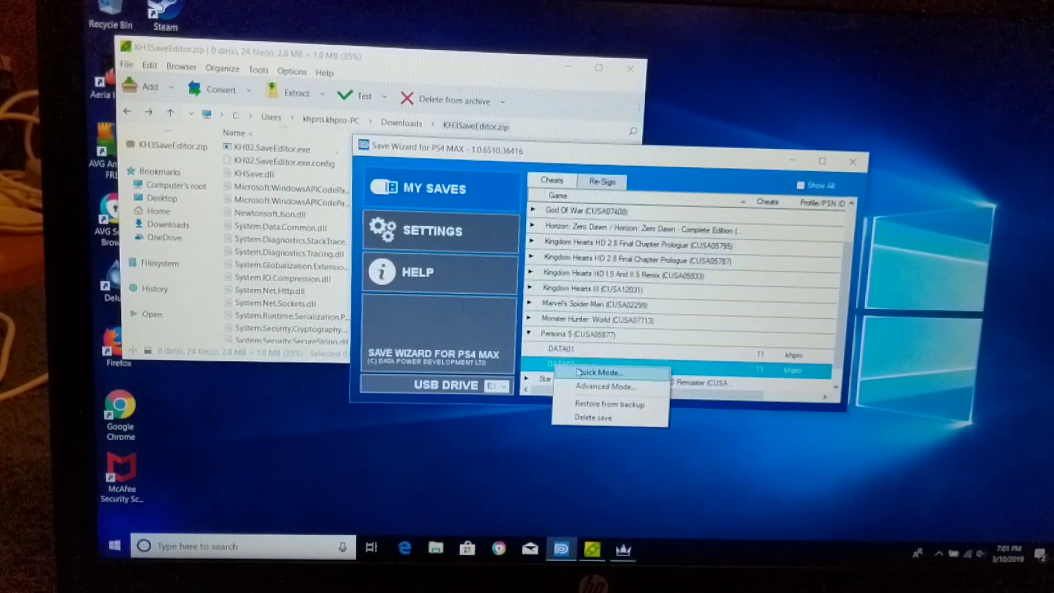
- Enter Quick Mode for DATA02 and tick Have All Personas in Compendium
{"action": "left_click", "coordinate": [599, 373]}
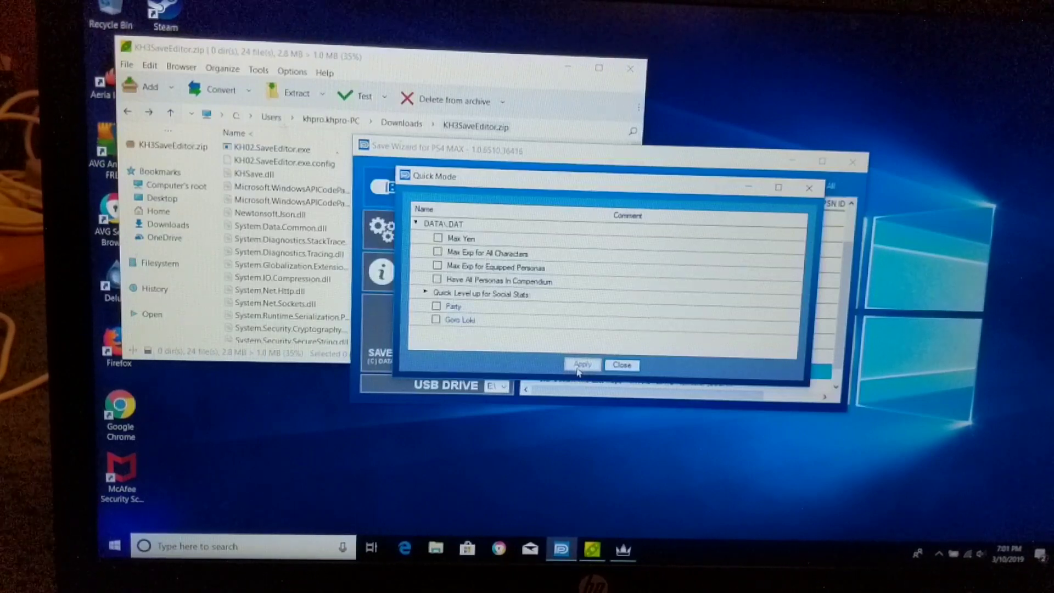
{"action": "left_click", "coordinate": [459, 319]}
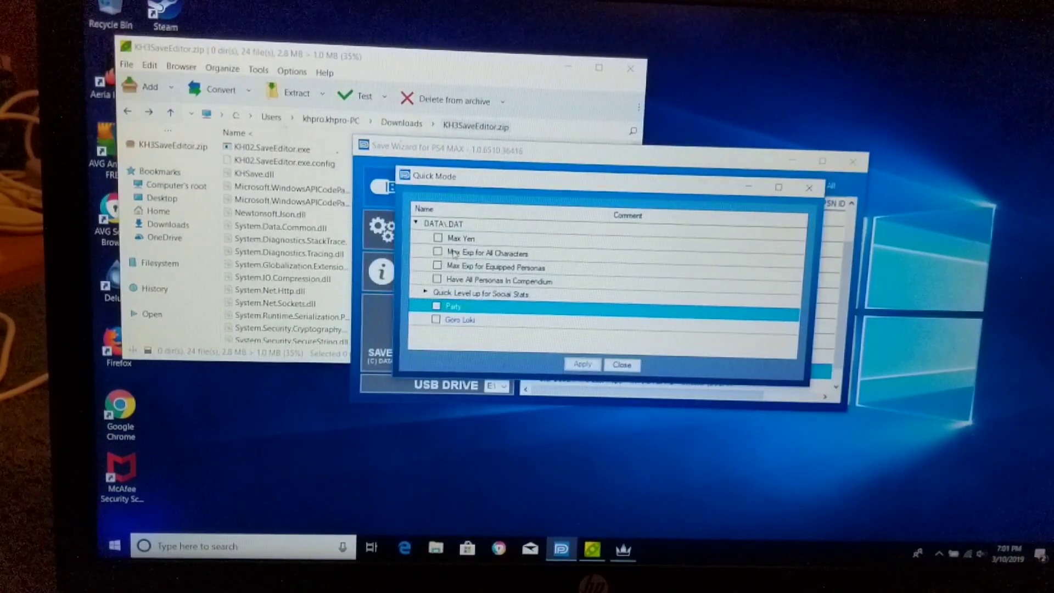
{"action": "left_click", "coordinate": [461, 237]}
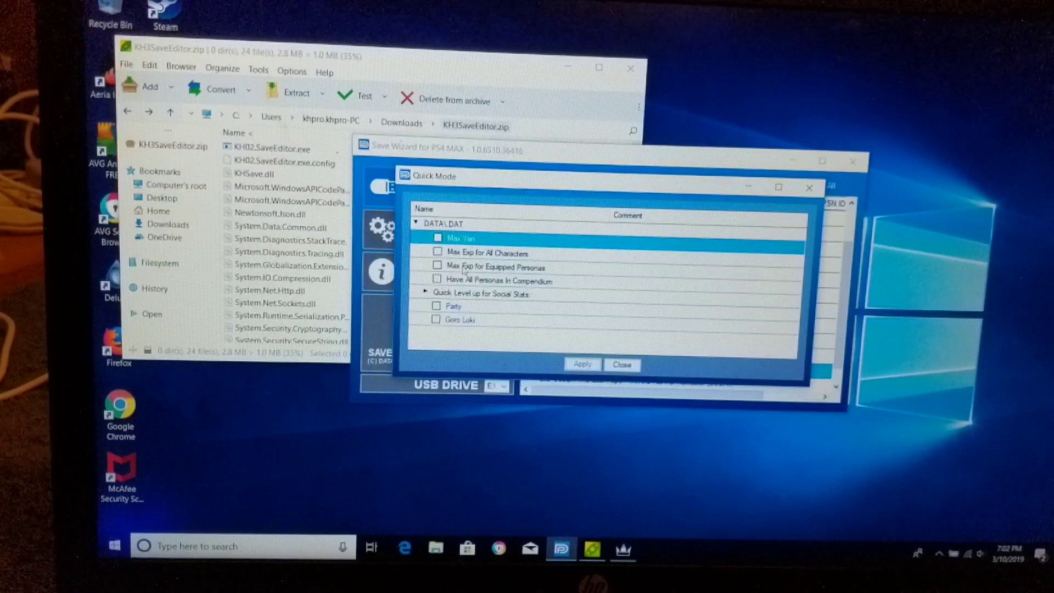
{"action": "left_click", "coordinate": [492, 280]}
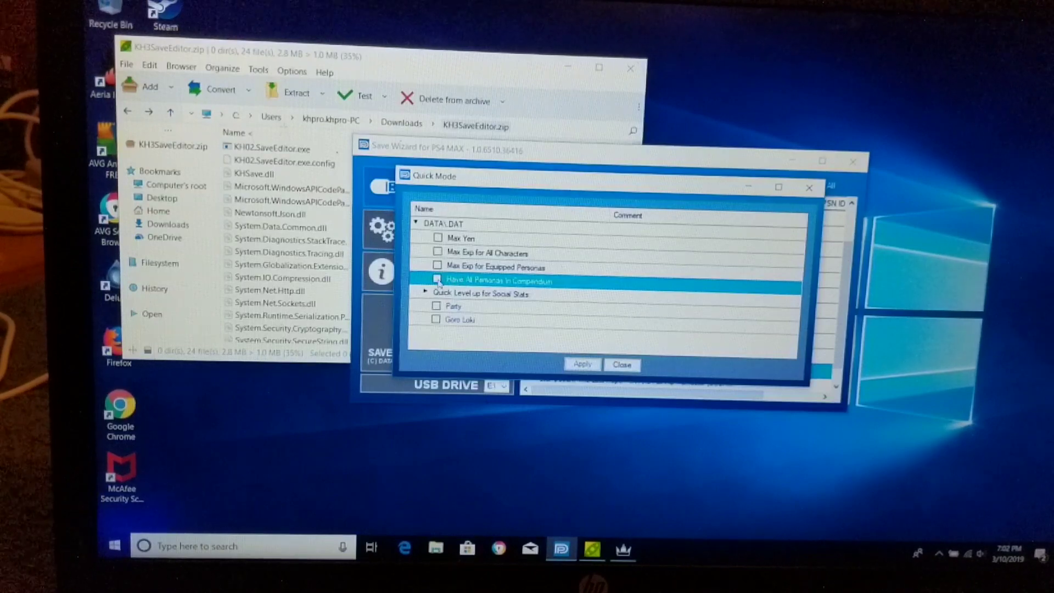
{"action": "left_click", "coordinate": [437, 280]}
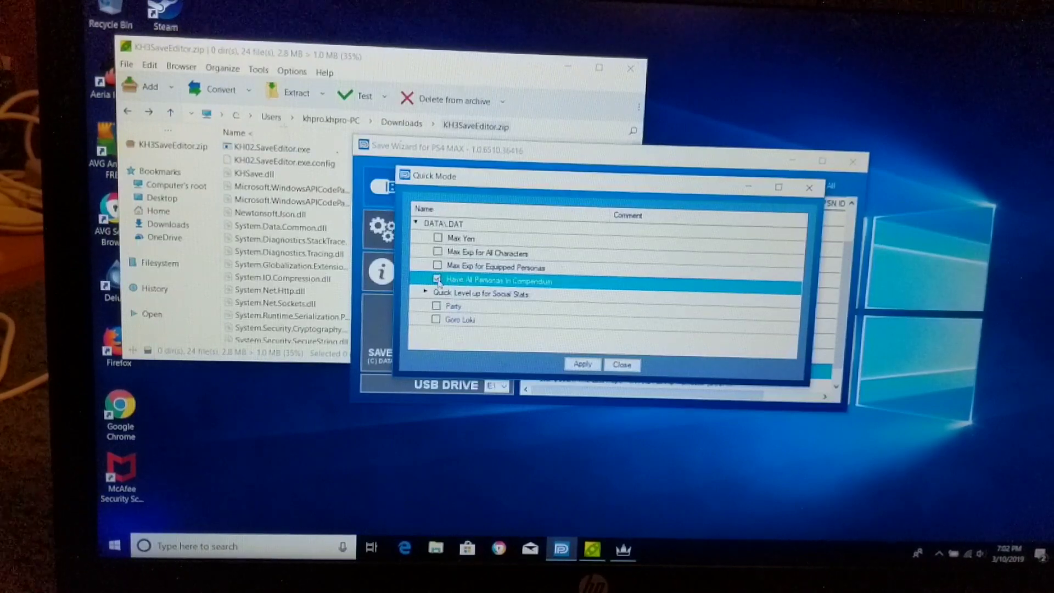
{"action": "left_click", "coordinate": [437, 280]}
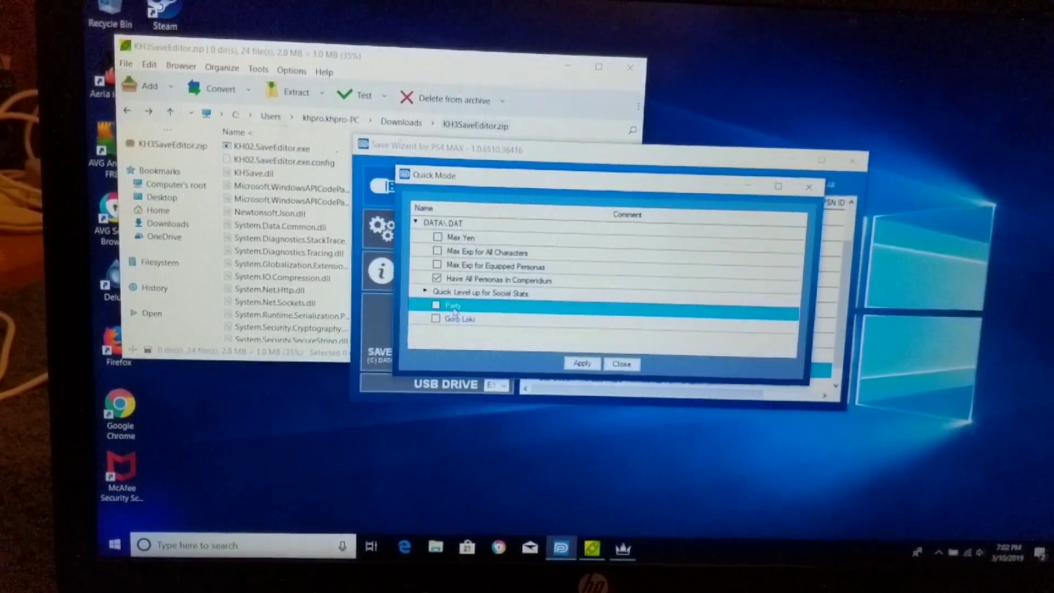
- Tick the Party and Goro Loki social-stat level-ups and Max Yen cheats
{"action": "left_click", "coordinate": [424, 293]}
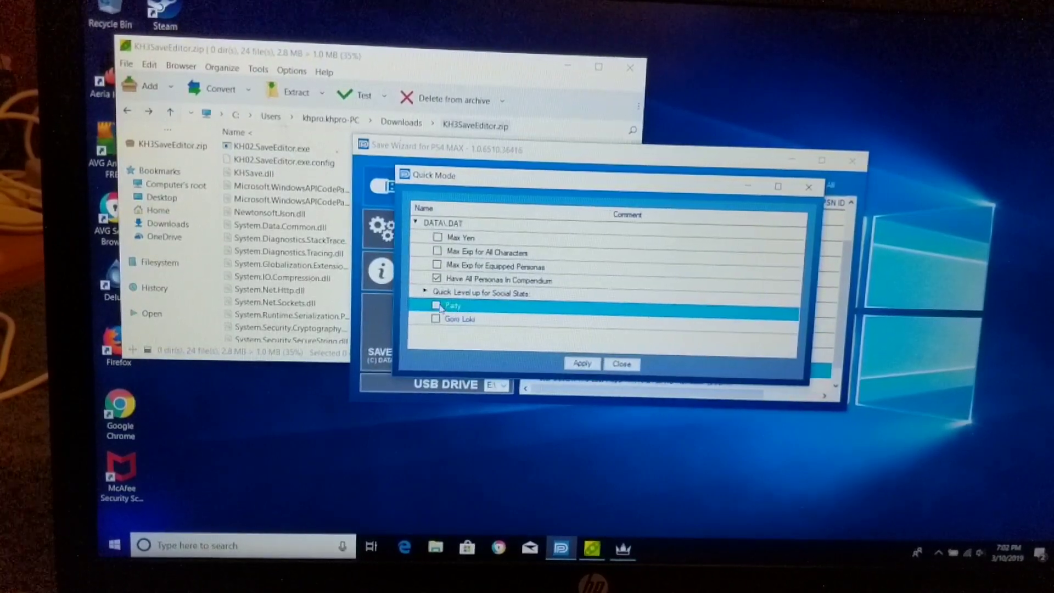
{"action": "left_click", "coordinate": [437, 305]}
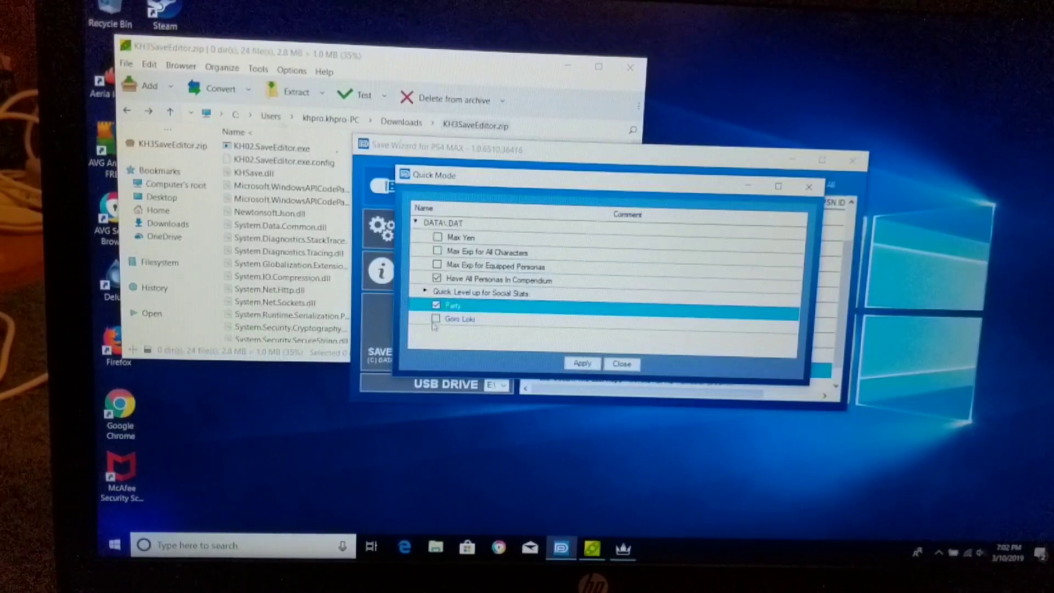
{"action": "left_click", "coordinate": [437, 318]}
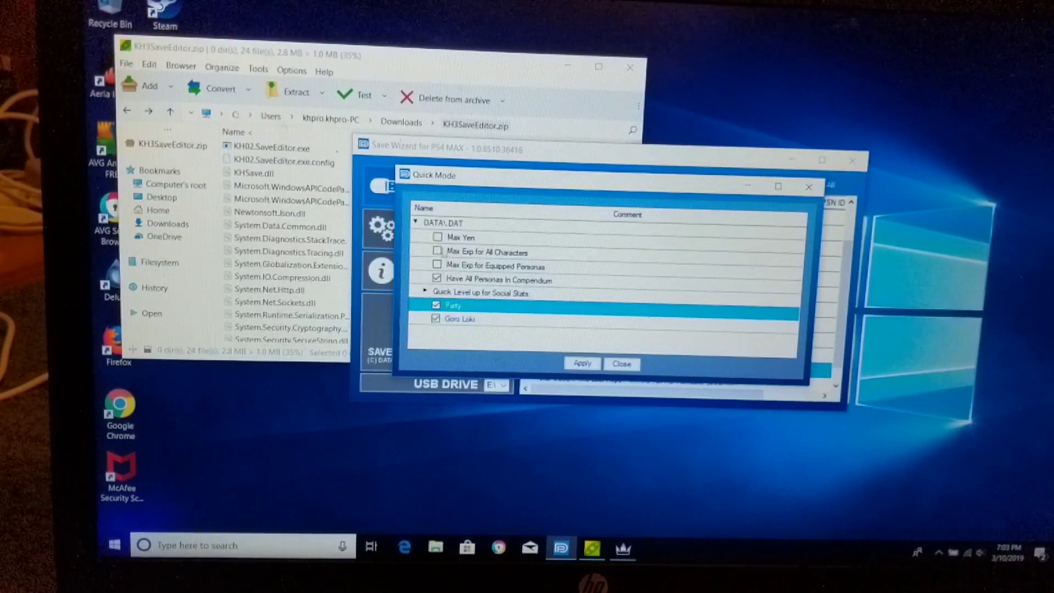
{"action": "left_click", "coordinate": [437, 237]}
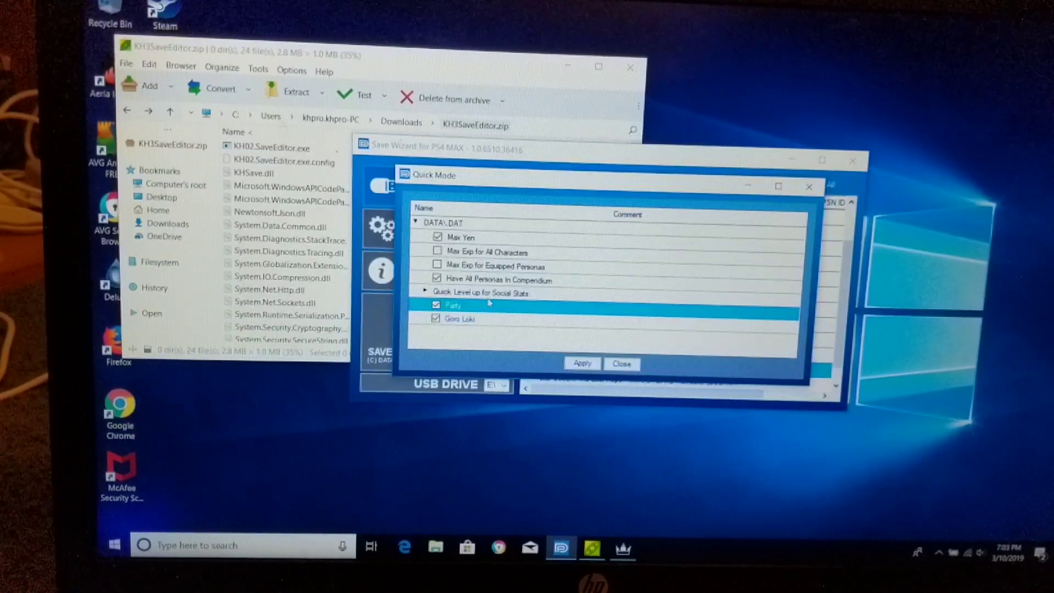
{"action": "mouse_move", "coordinate": [479, 310]}
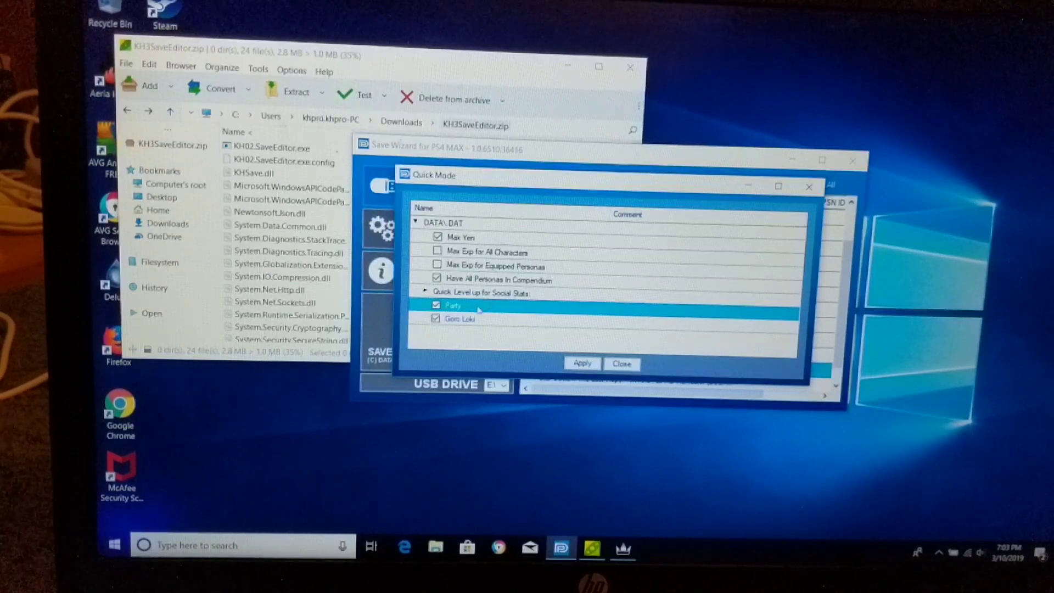
{"action": "left_click", "coordinate": [466, 318]}
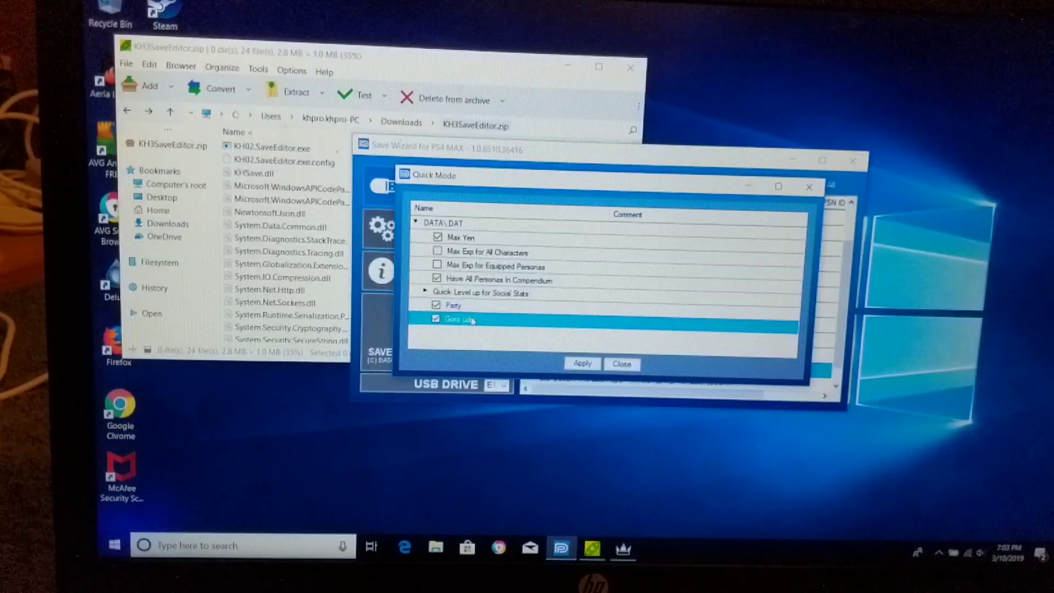
{"action": "right_click", "coordinate": [470, 319]}
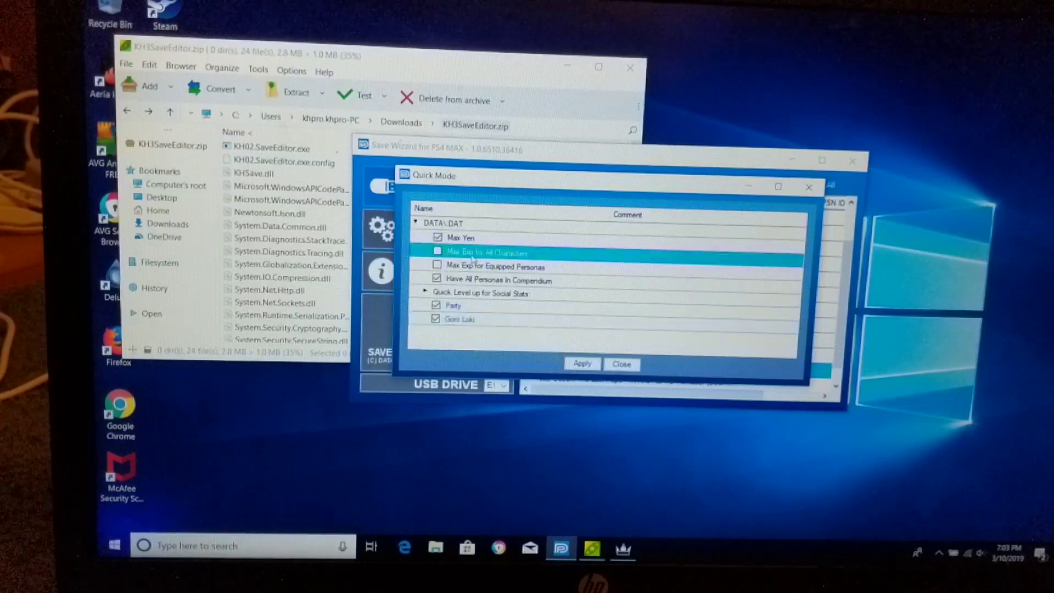
{"action": "right_click", "coordinate": [487, 252]}
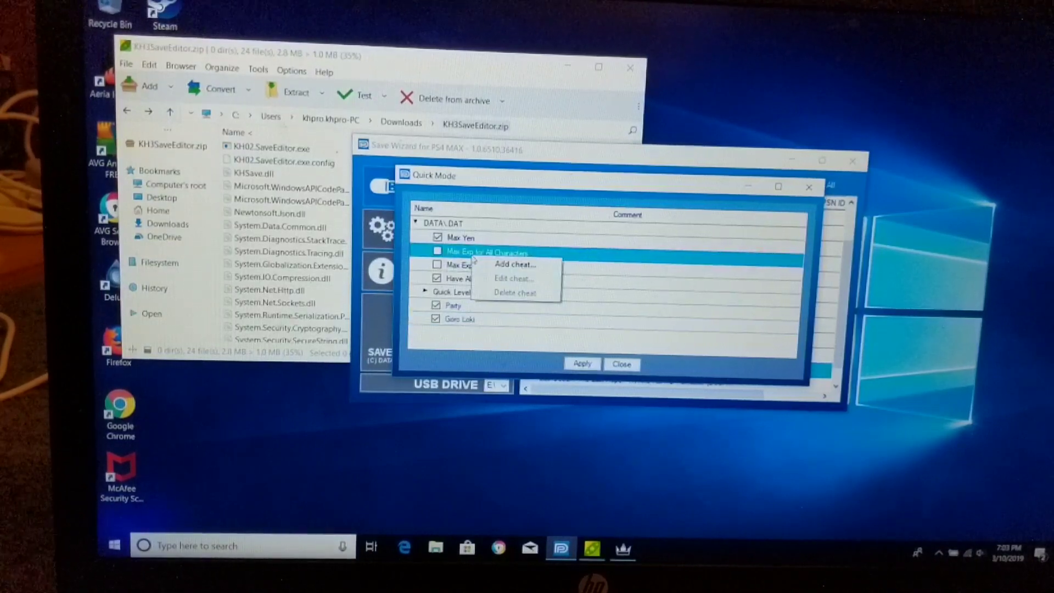
{"action": "mouse_move", "coordinate": [516, 263]}
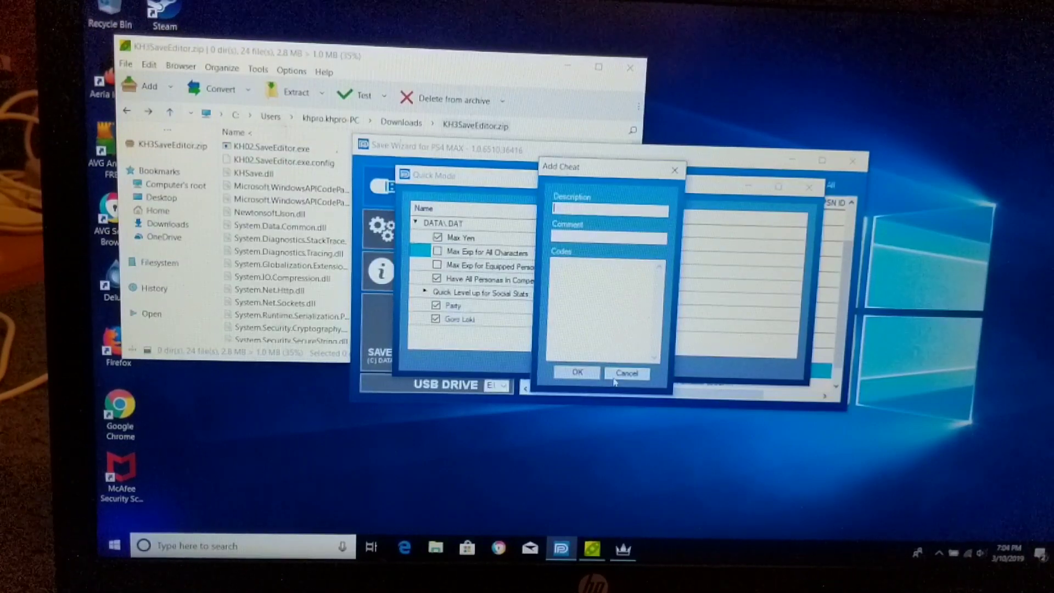
{"action": "left_click", "coordinate": [626, 373]}
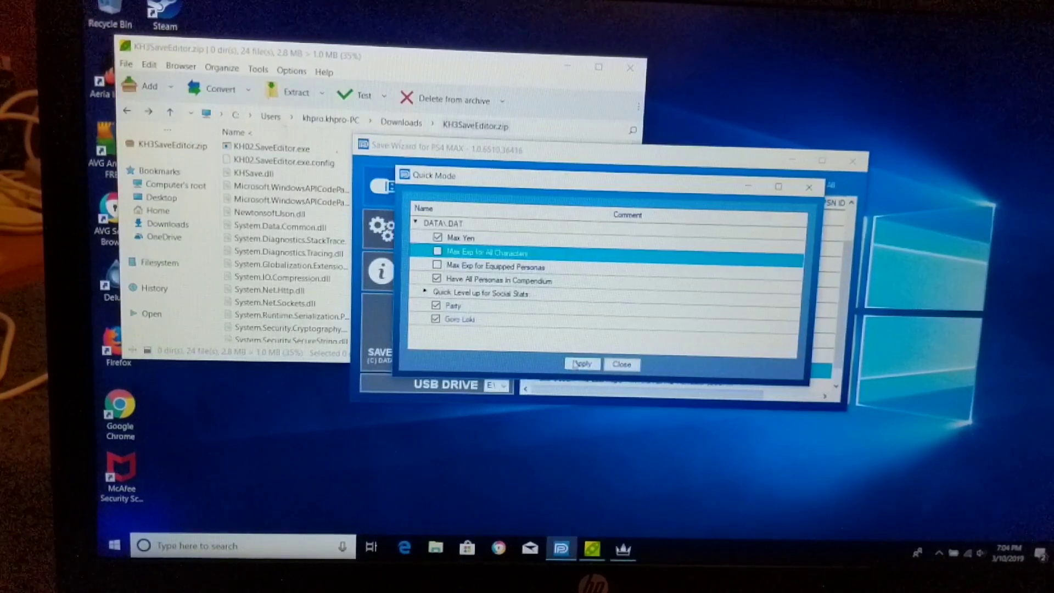
- Apply the checked cheats to DATA02, confirming the USB save overwrite
{"action": "left_click", "coordinate": [582, 363]}
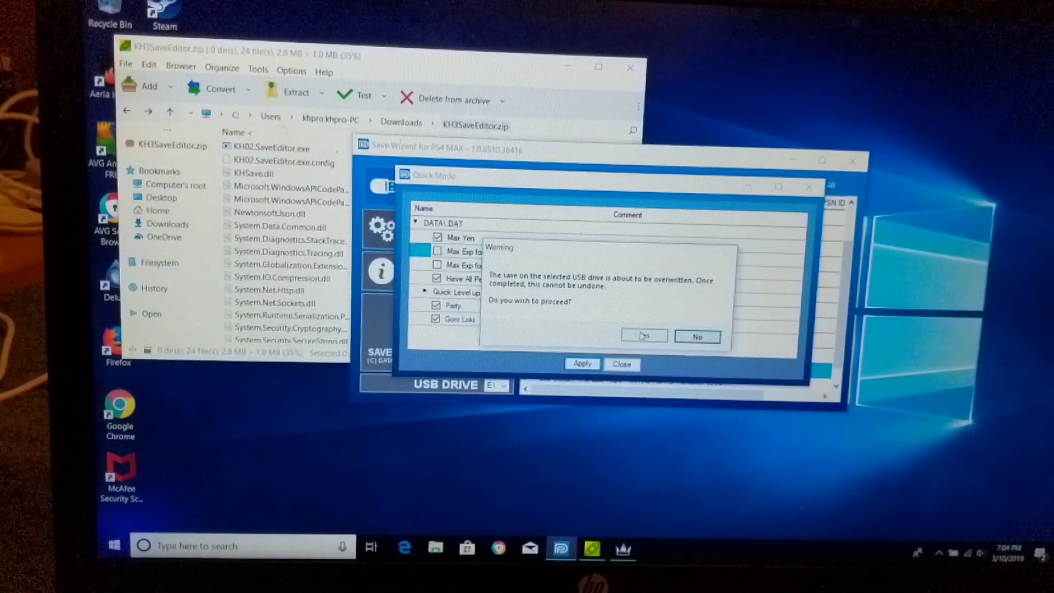
{"action": "left_click", "coordinate": [643, 337]}
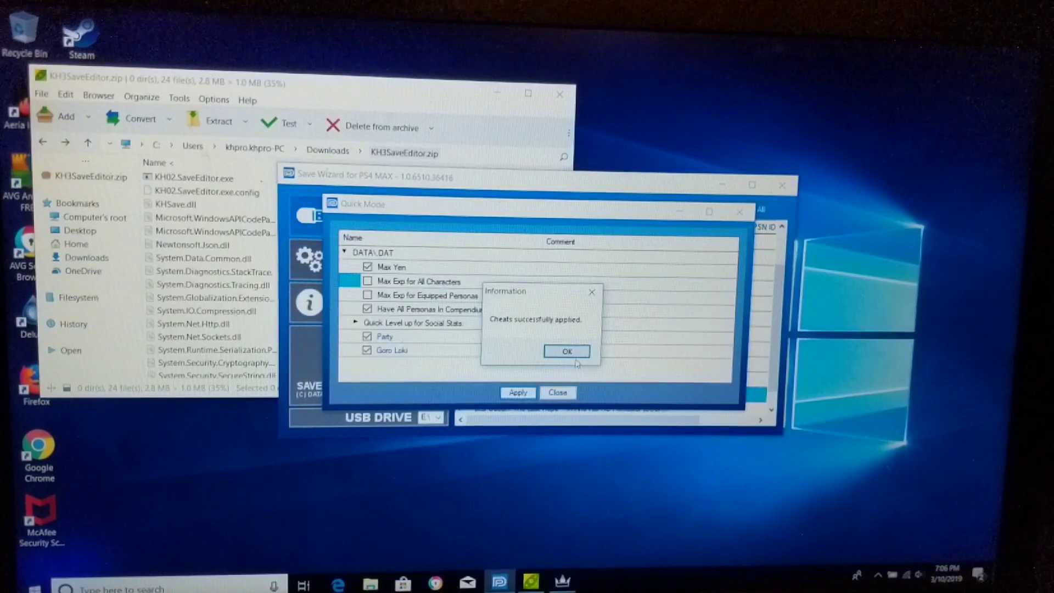
- Acknowledge the success message, then expand Star Ocean: The Last Hope to list its saves
{"action": "left_click", "coordinate": [566, 351]}
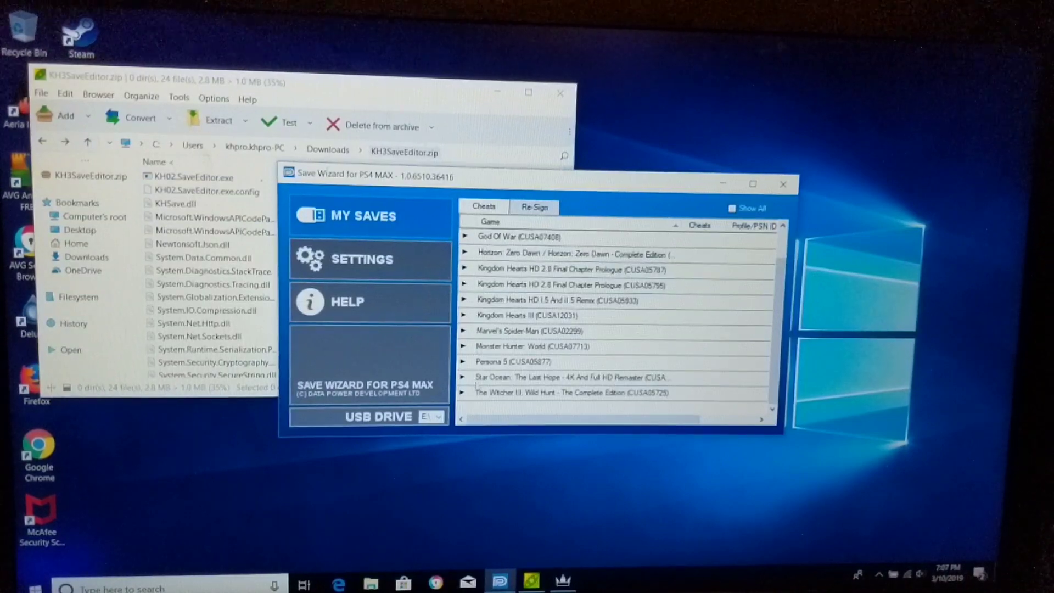
{"action": "left_click", "coordinate": [571, 378]}
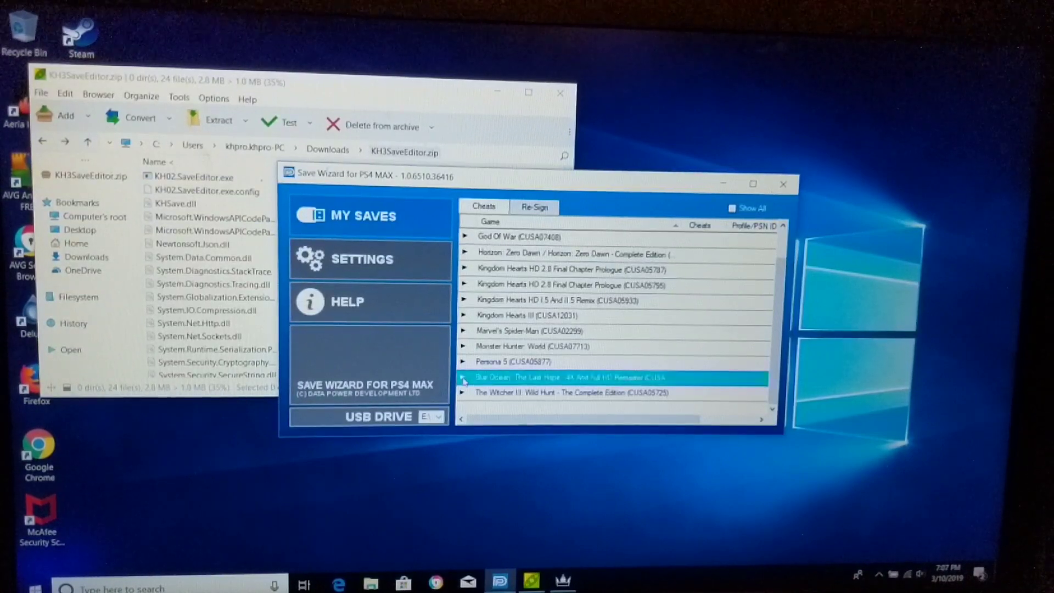
{"action": "left_click", "coordinate": [463, 378]}
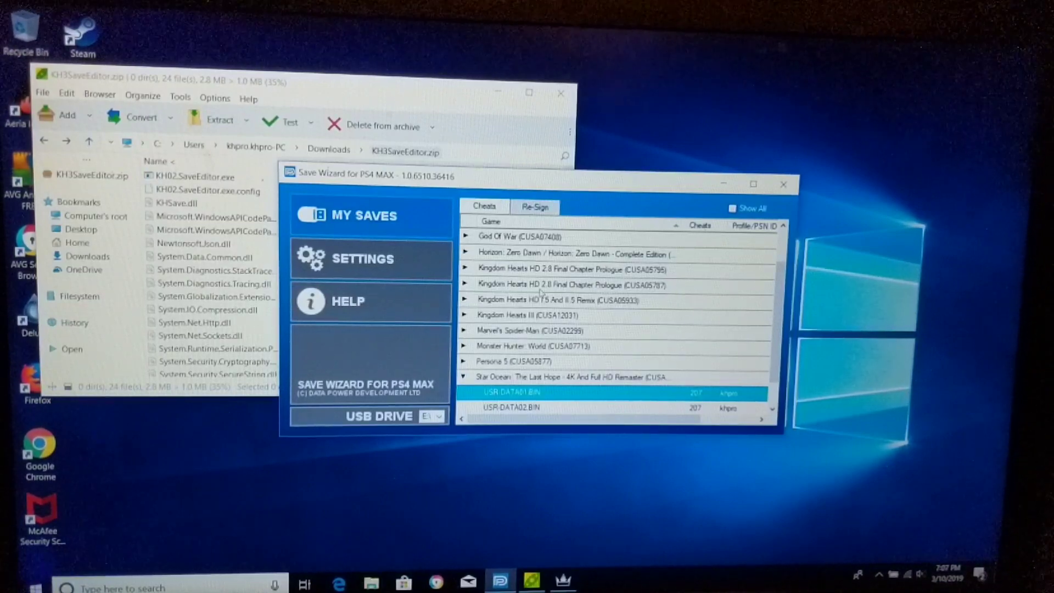
{"action": "left_click", "coordinate": [733, 208]}
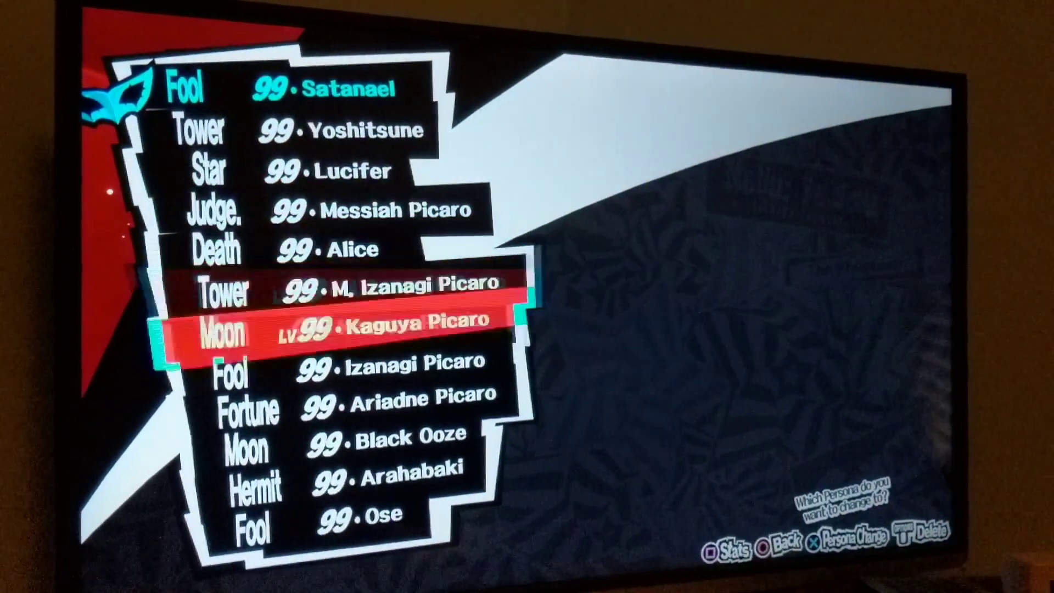
- Browse down the Persona list showing every Persona at level 99
{"action": "key", "text": "Down"}
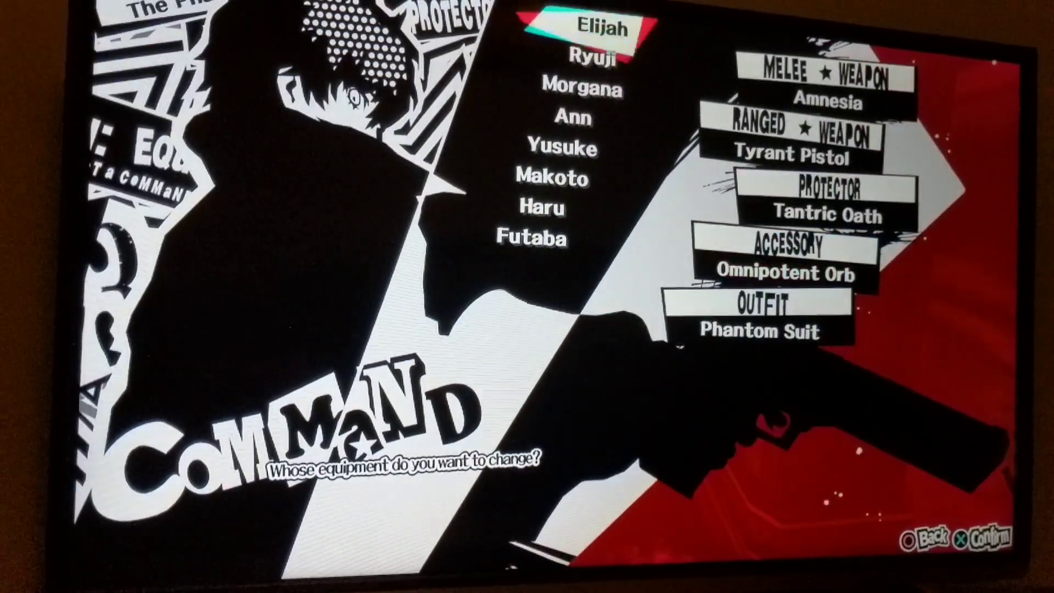
- Cycle to Morgana's and Yusuke's equipment showing Deus Ex Machina and Musou Masamune
{"action": "key", "text": "Down"}
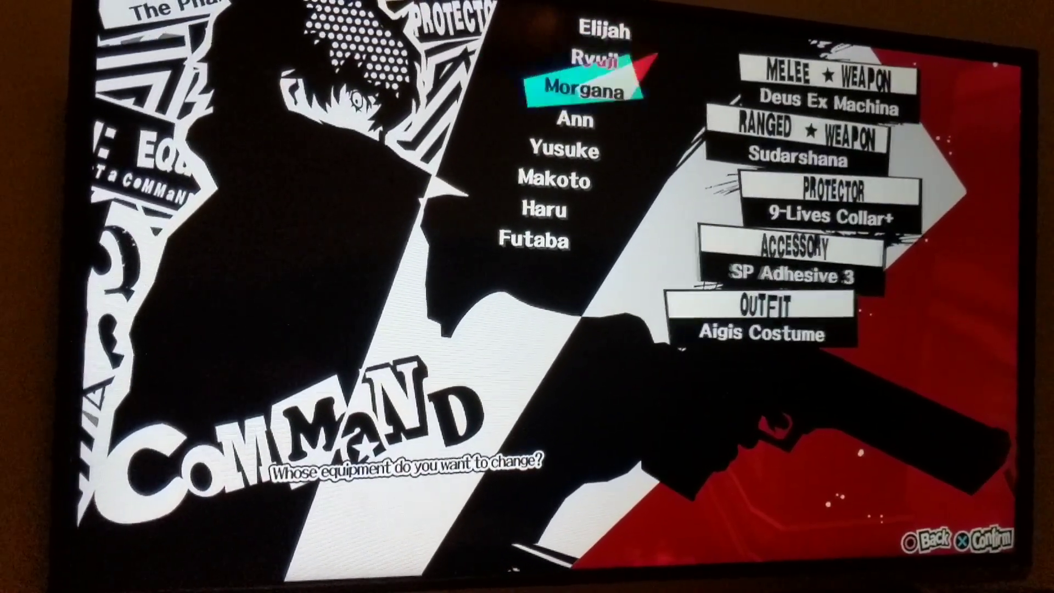
{"action": "key", "text": "Down"}
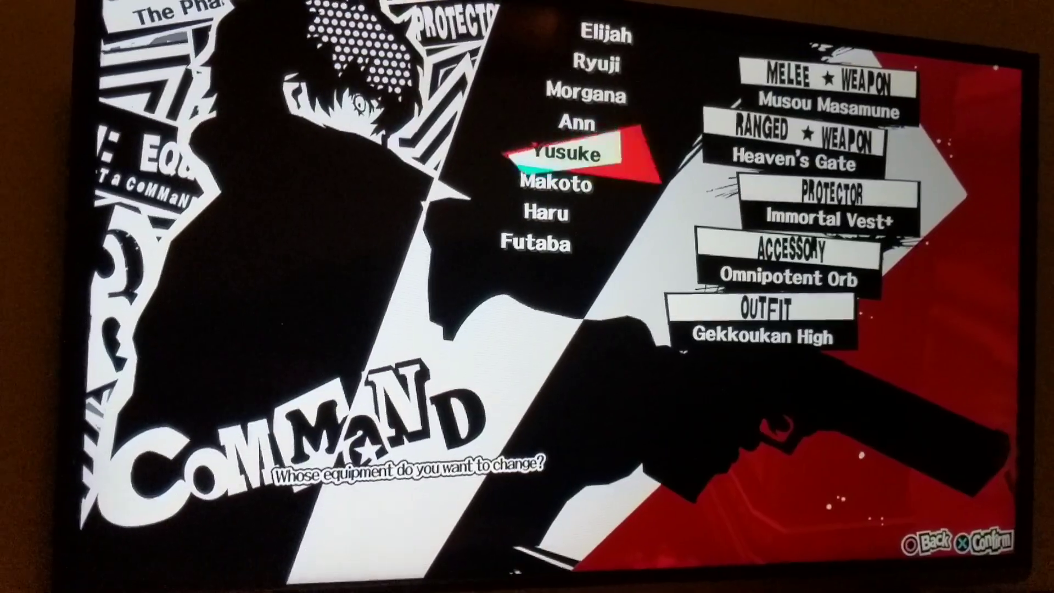